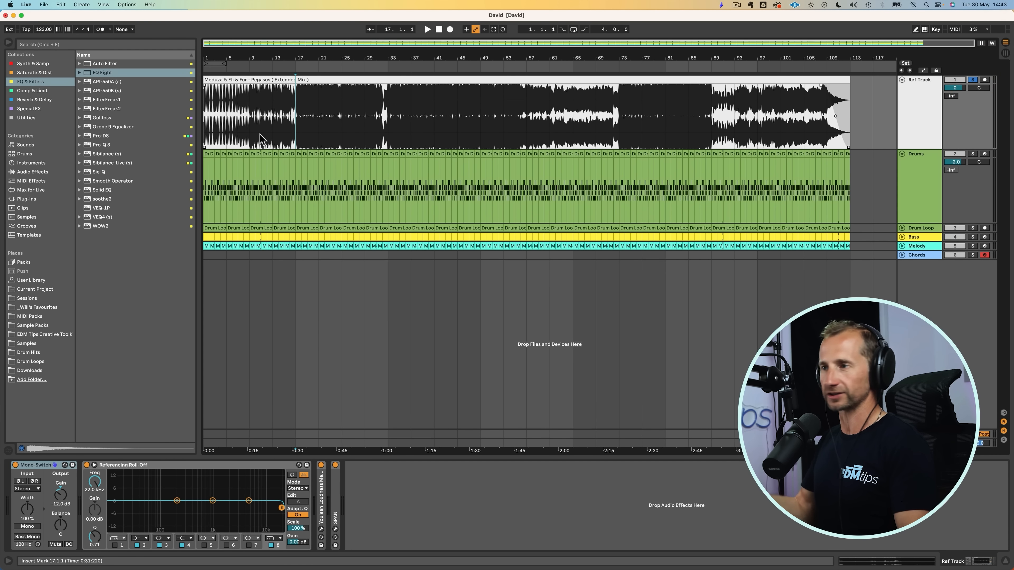
- Audition the Pegasus reference track from the start and from the section change near bar 17
click(426, 29)
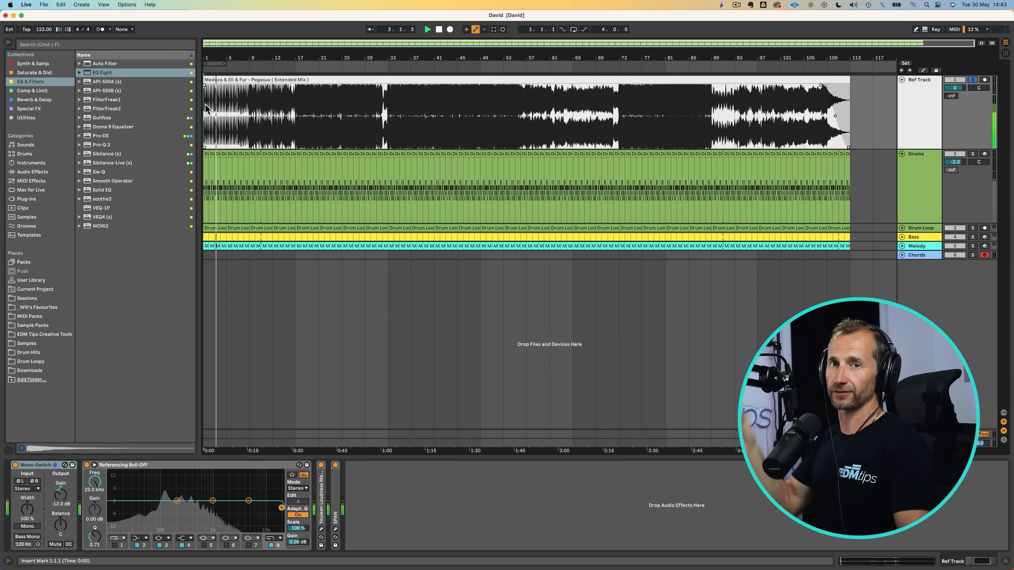
click(297, 105)
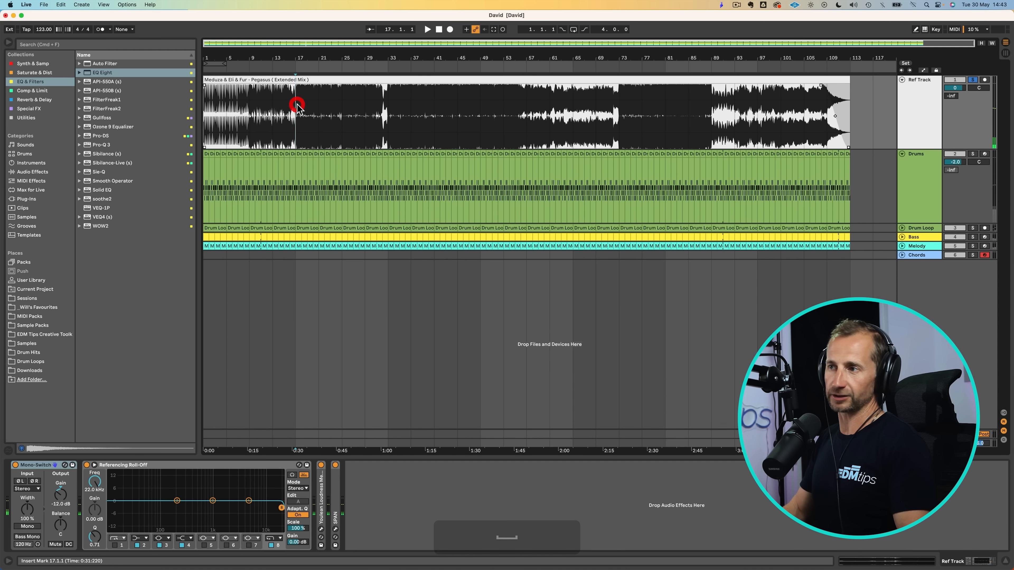
click(426, 29)
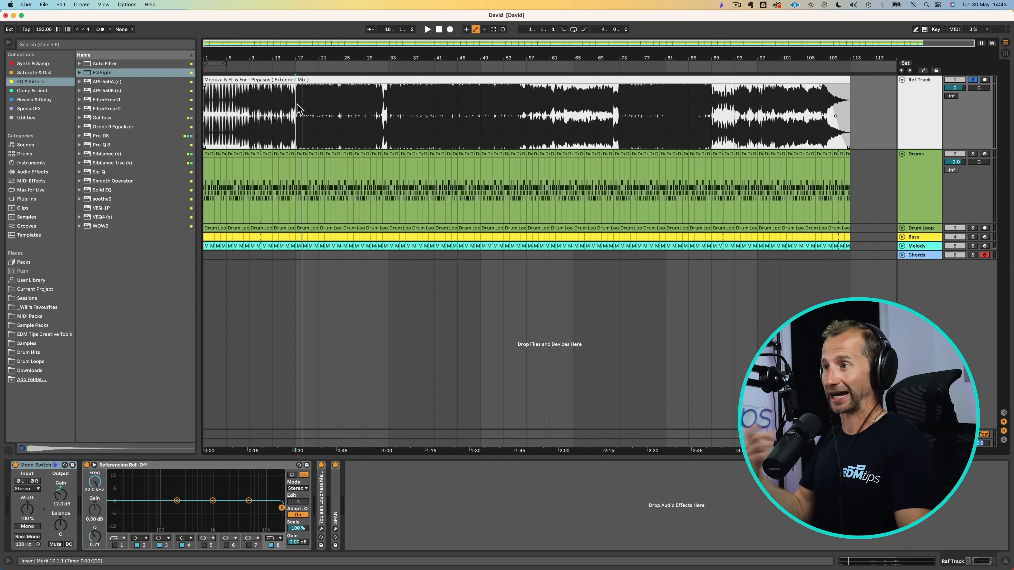
mouse_move(602, 124)
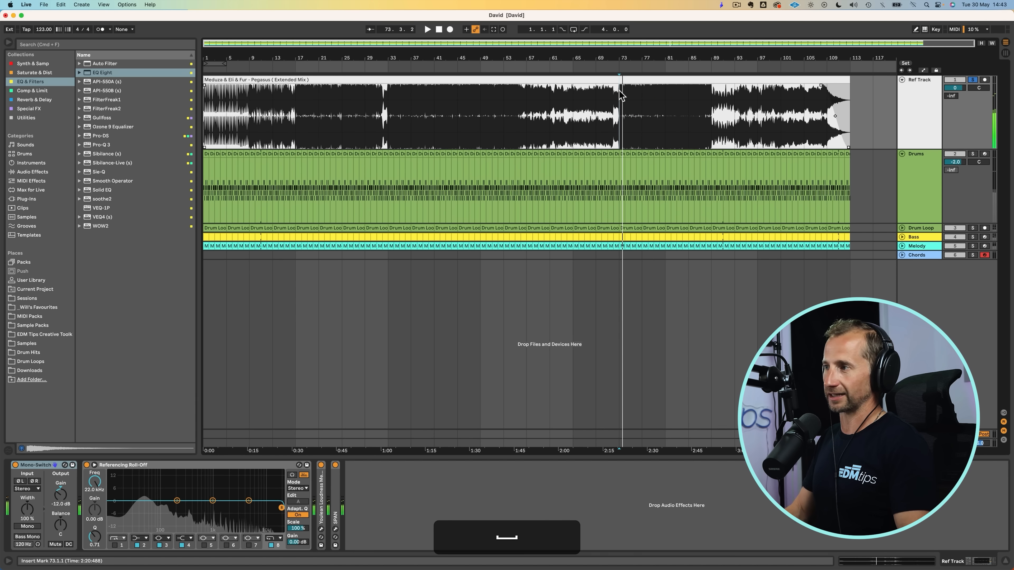
- Add a Drop locator at bar 73 and a Break locator at bar 57 on the reference track
right_click(620, 113)
text(Drop)
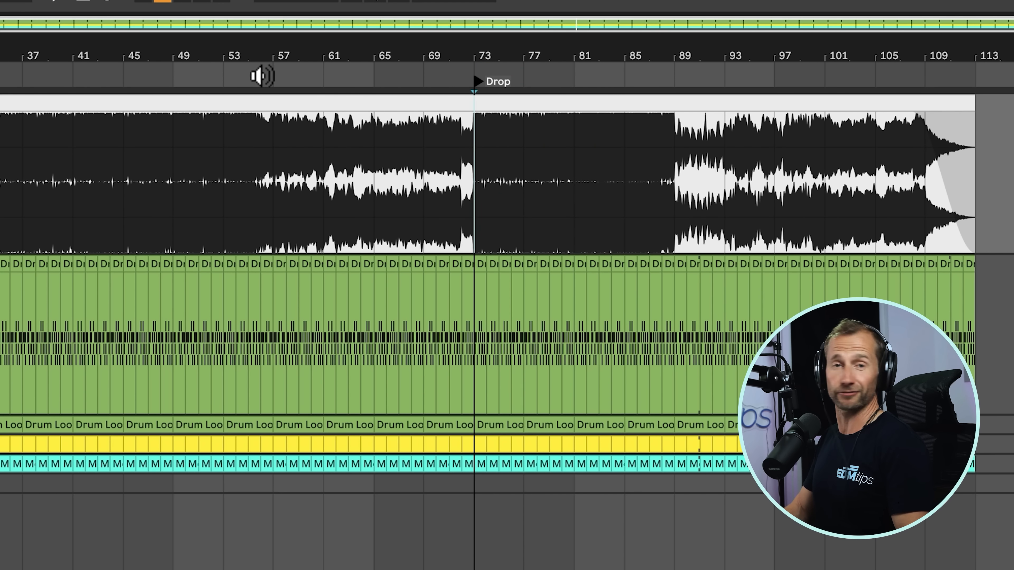
right_click(404, 81)
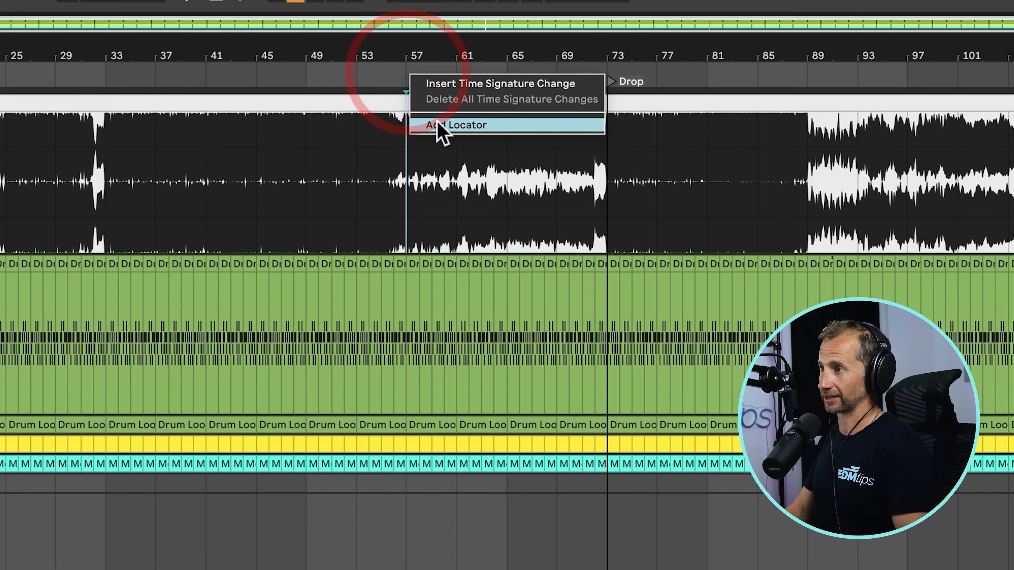
click(454, 124)
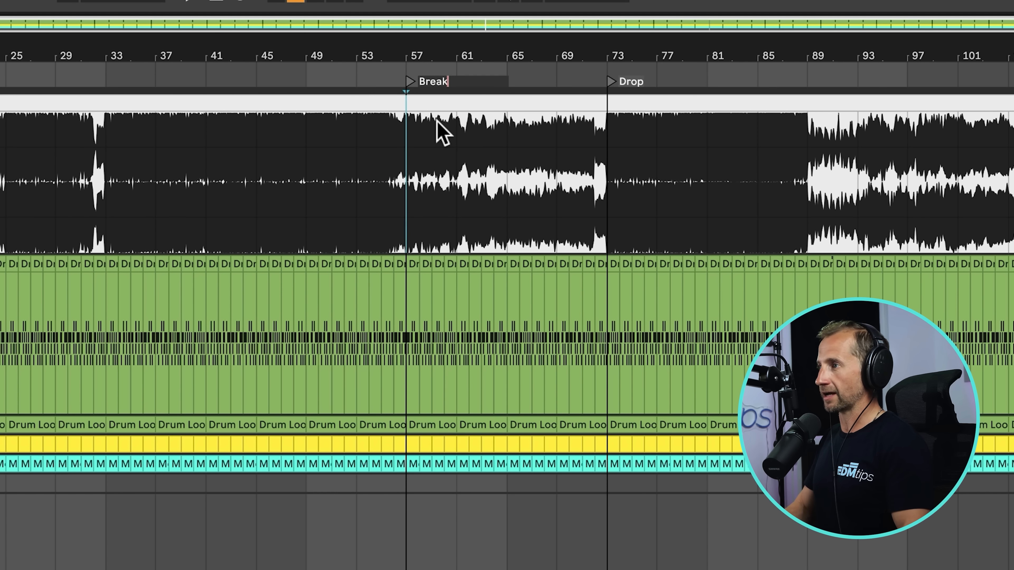